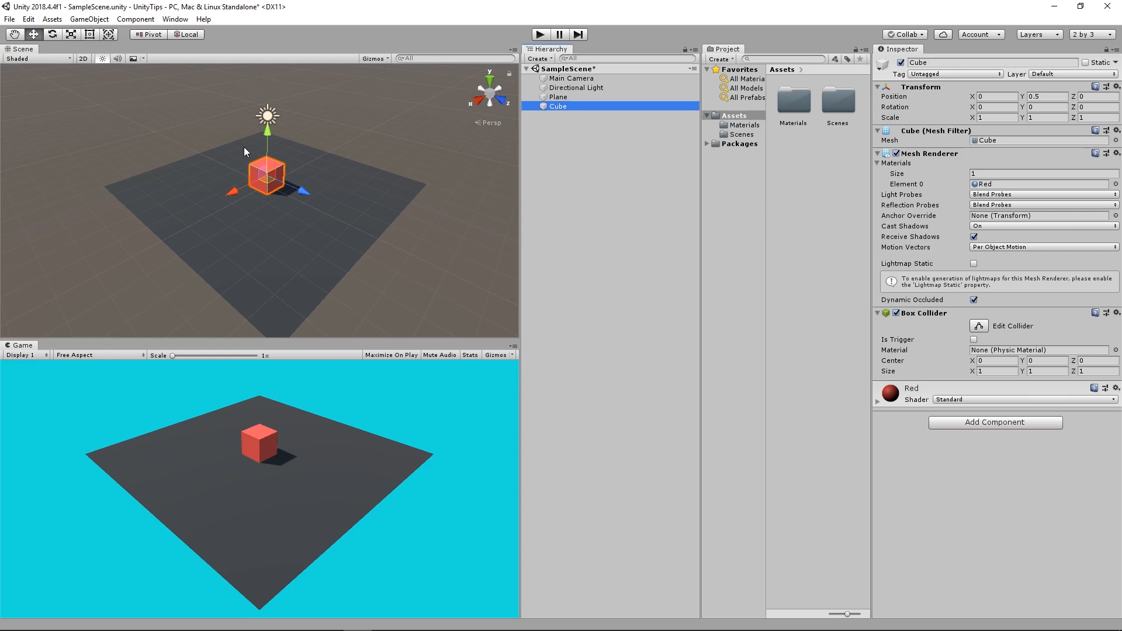
mouse_move(137, 115)
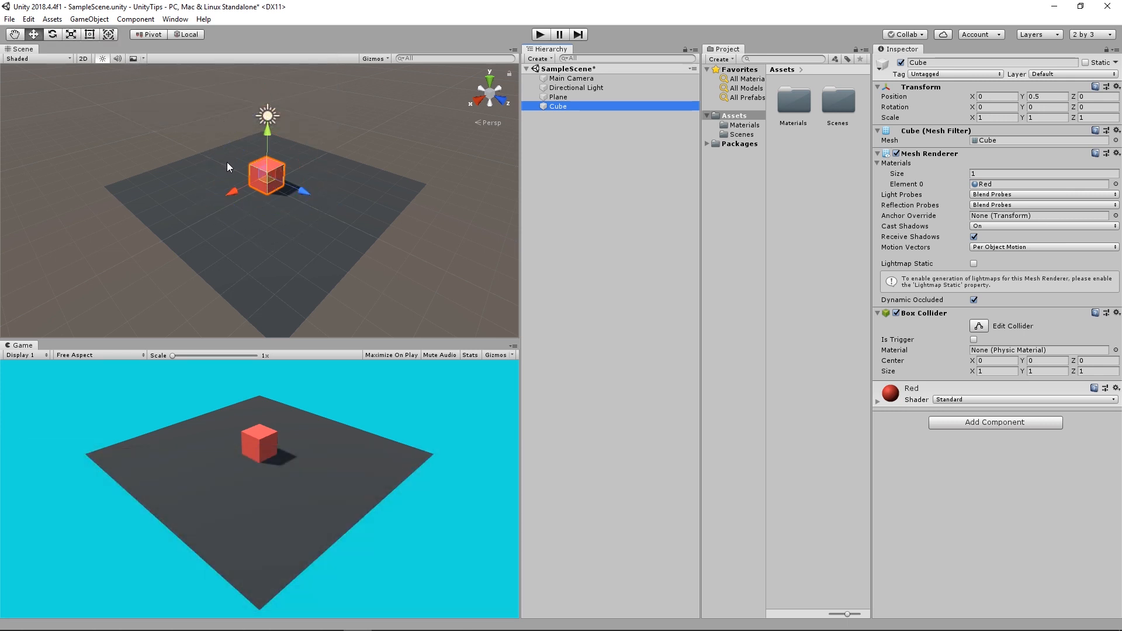
mouse_move(277, 195)
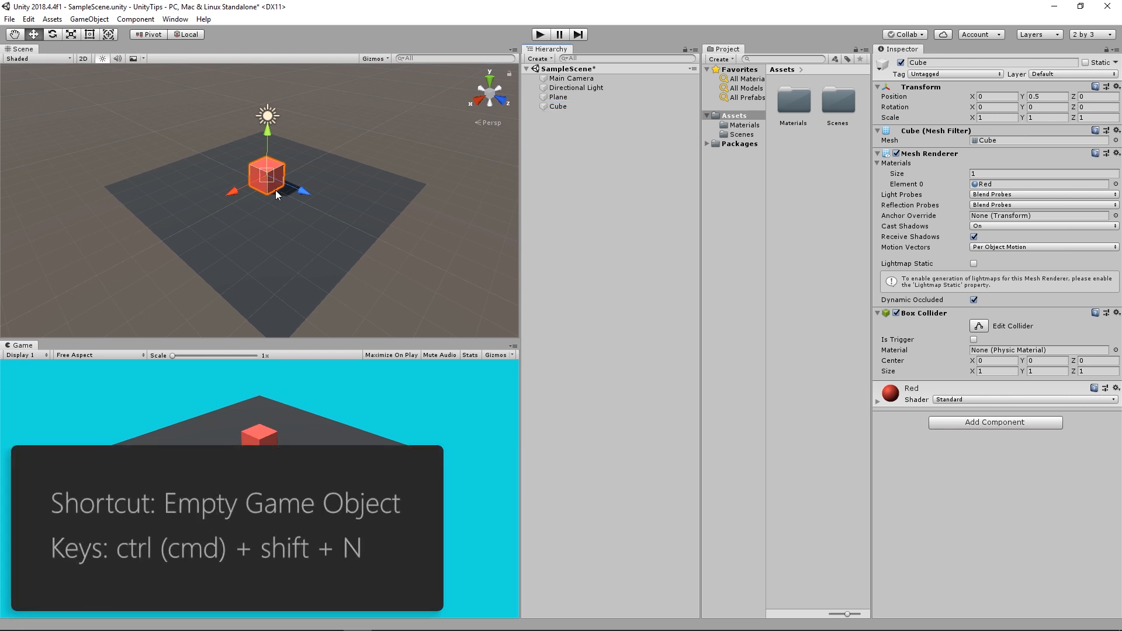
Nest an empty GameObject under the red Cube with Alt+Shift+N, then reselect the Cube
key("ctrl+shift+n")
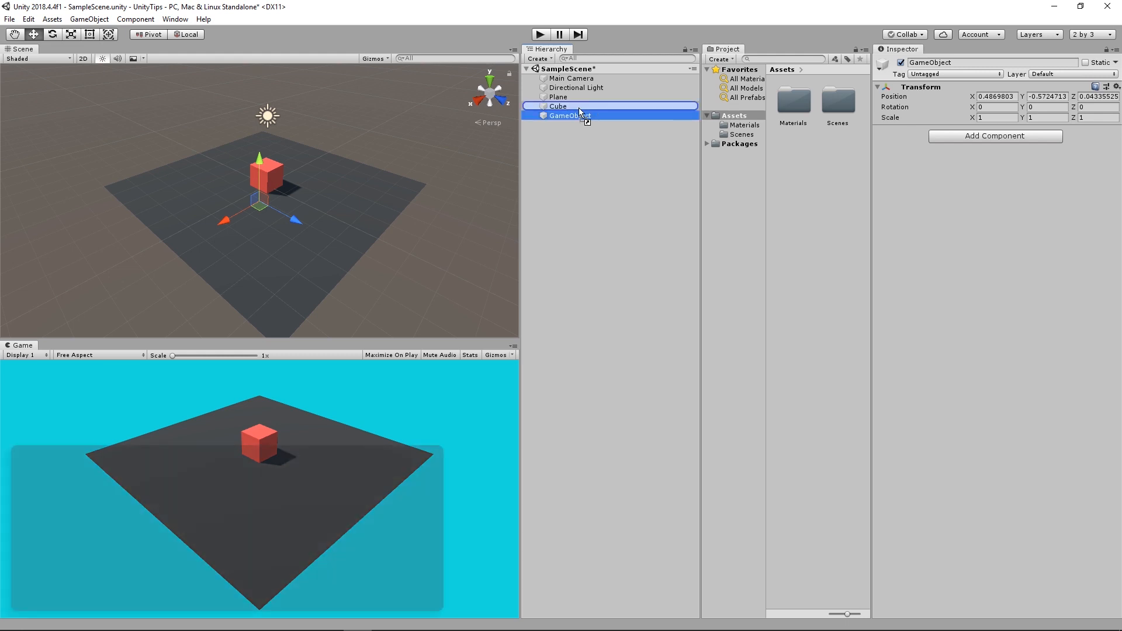
key("alt+shift+n")
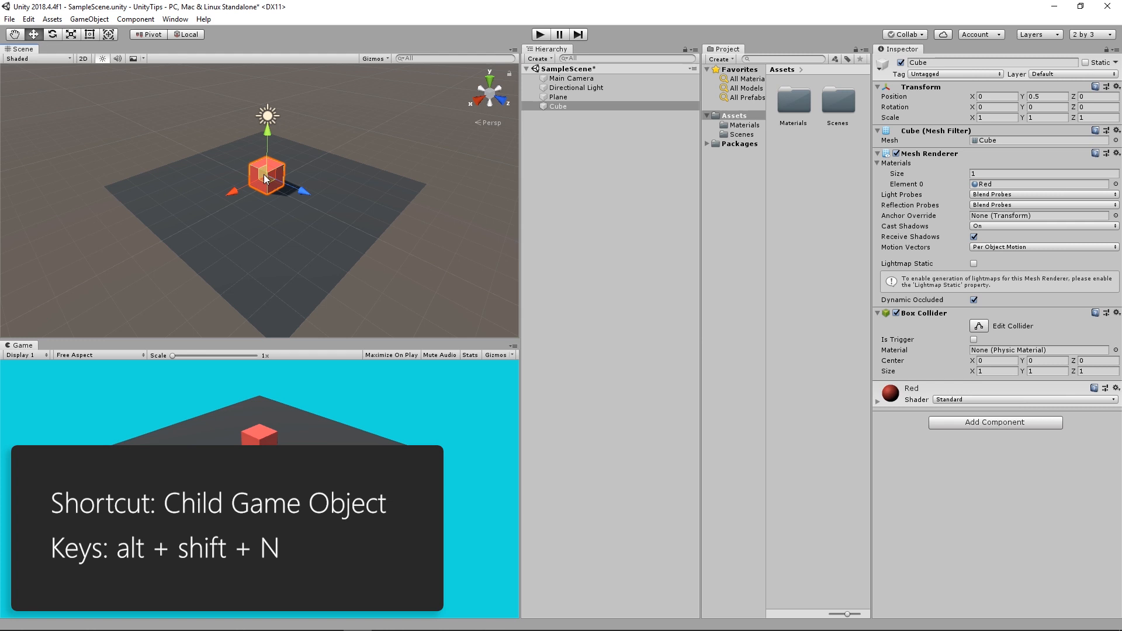
key("alt+shift+n")
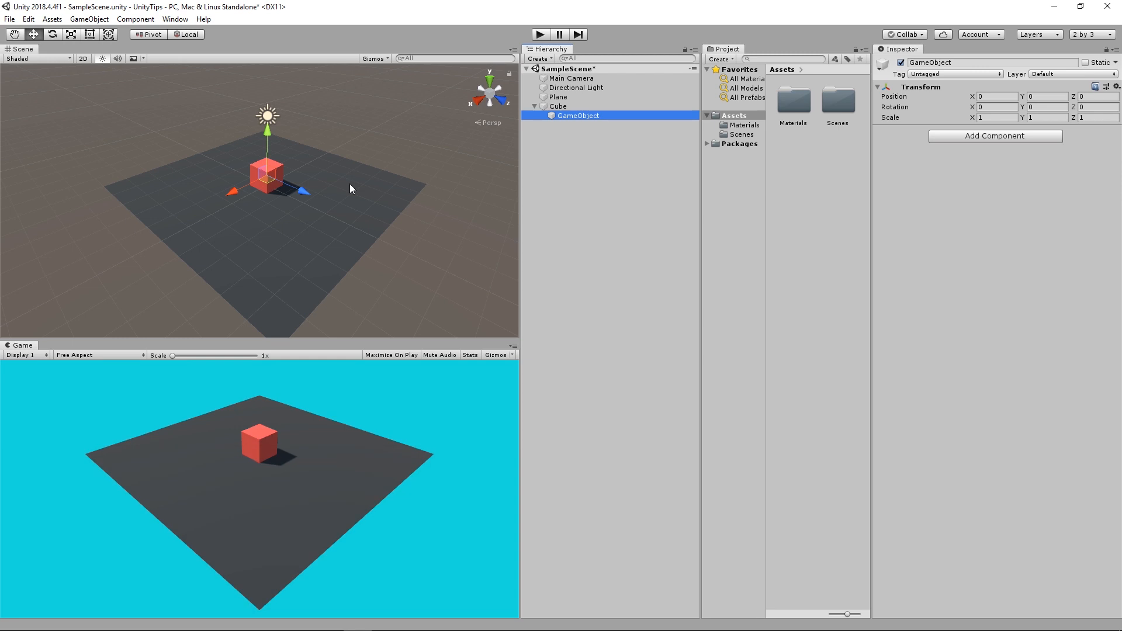
left_click(558, 106)
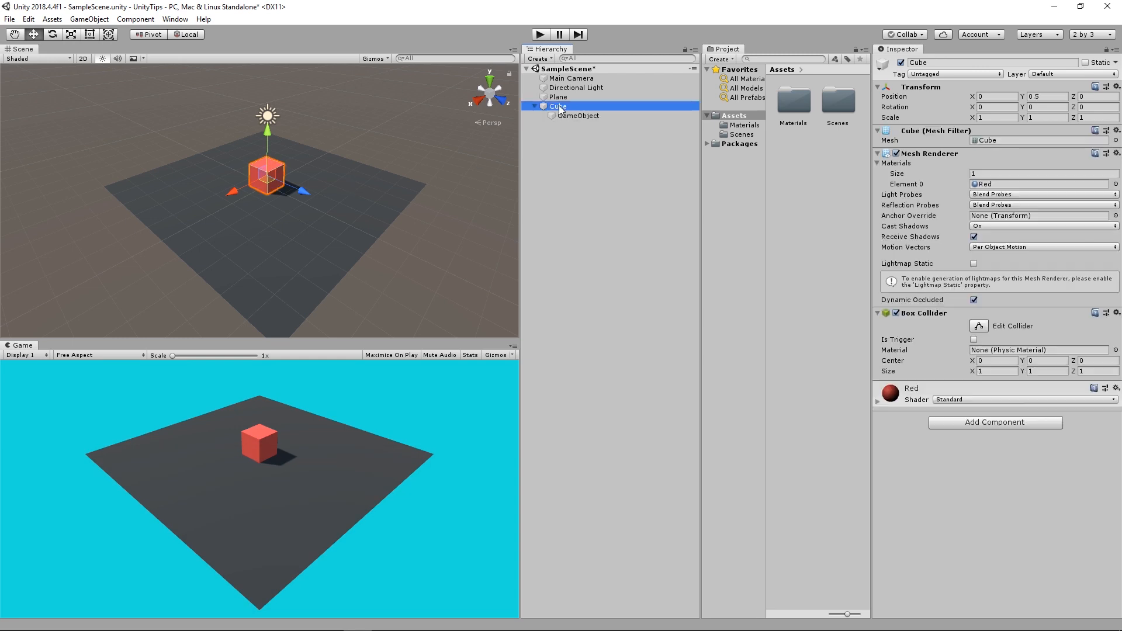
Select only the Cube and bring up the Inspector's Add Component search
left_click(559, 97)
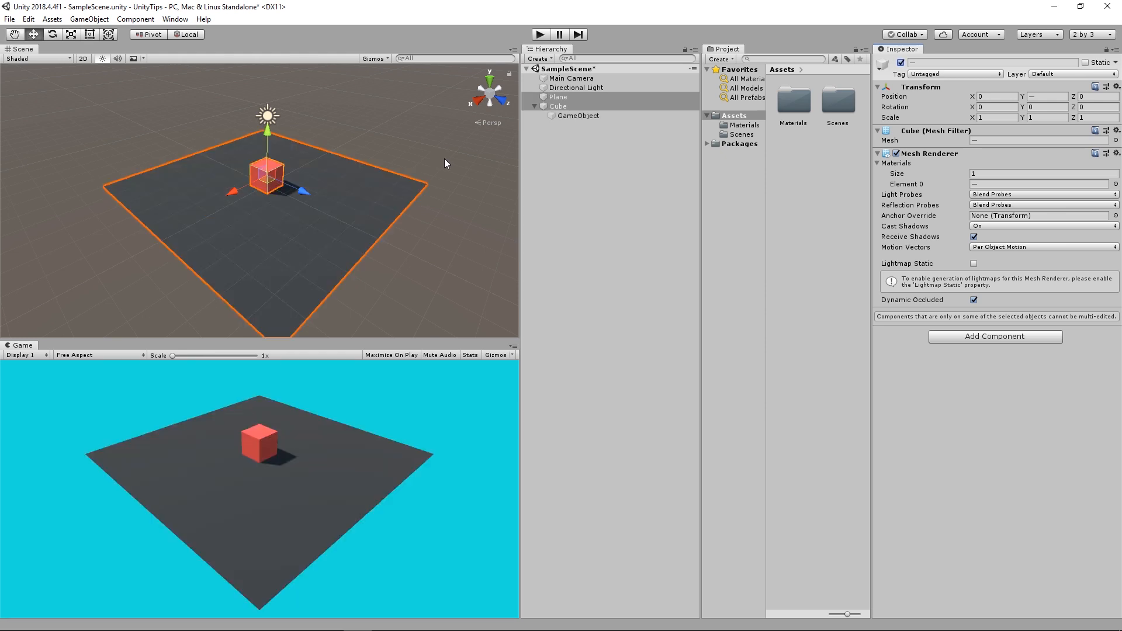
left_click(559, 106)
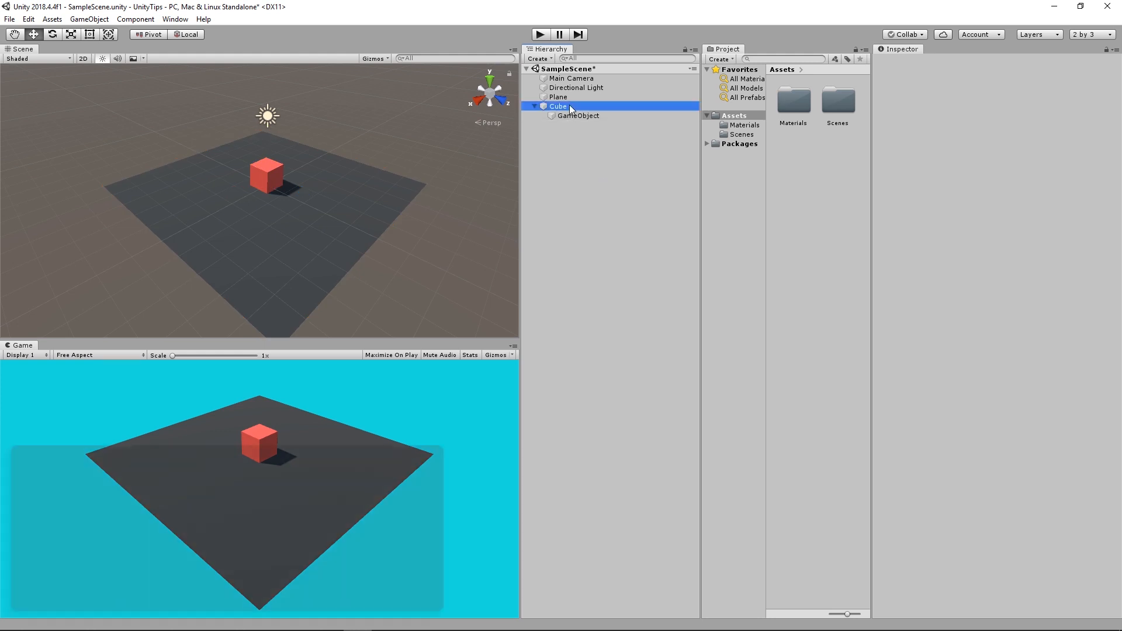
left_click(558, 106)
type("r")
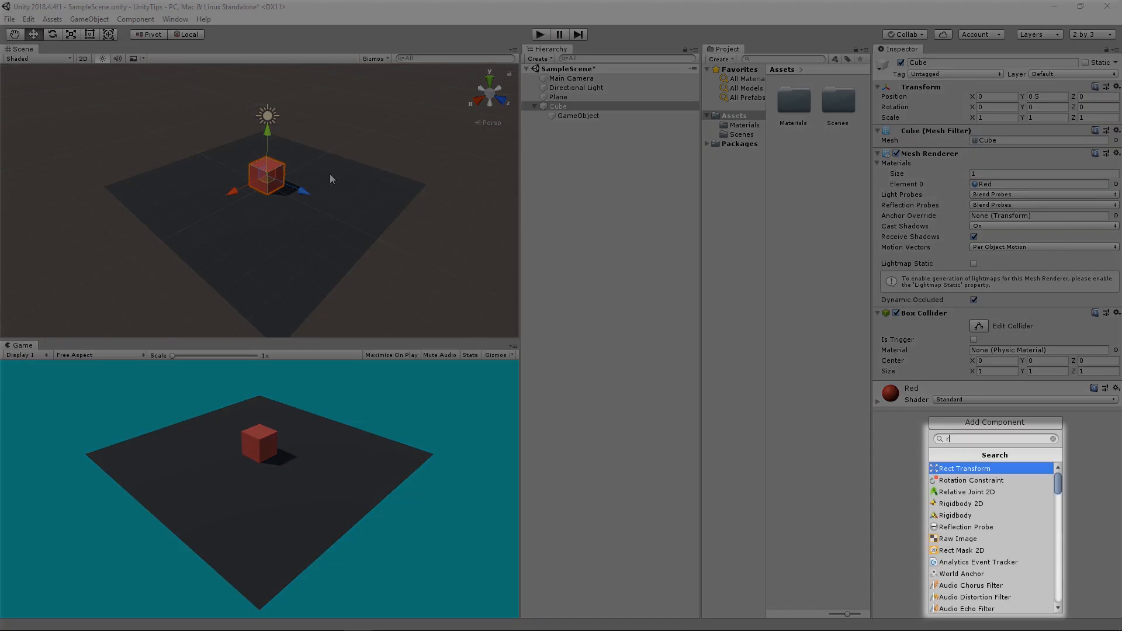
Search 'rig' and attach a Rigidbody component to the red Cube
type("ig")
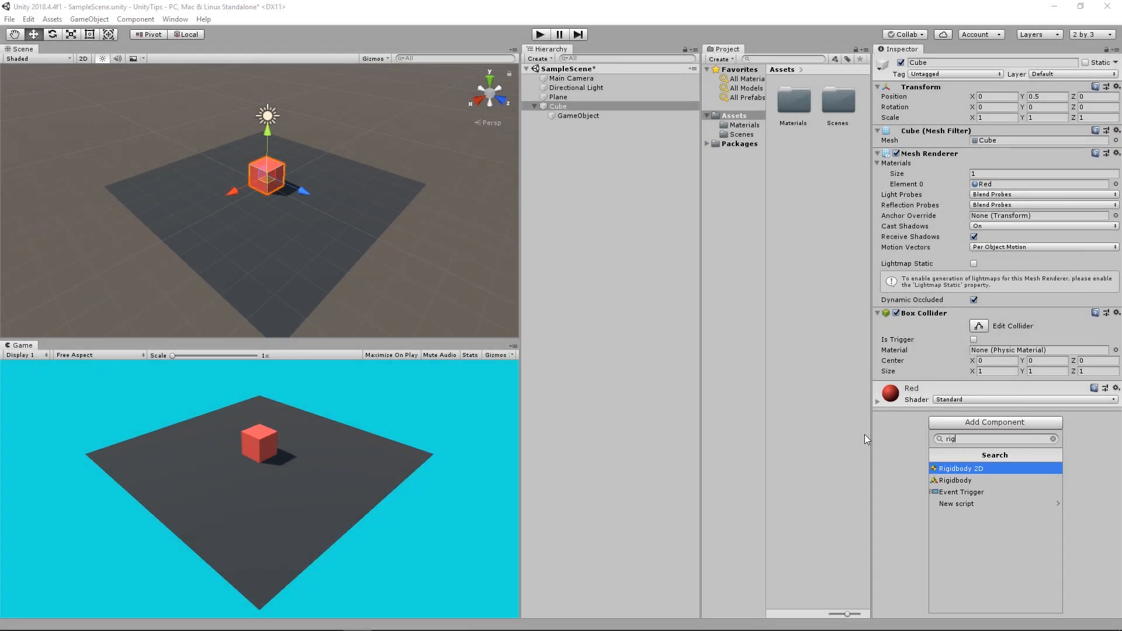
left_click(955, 480)
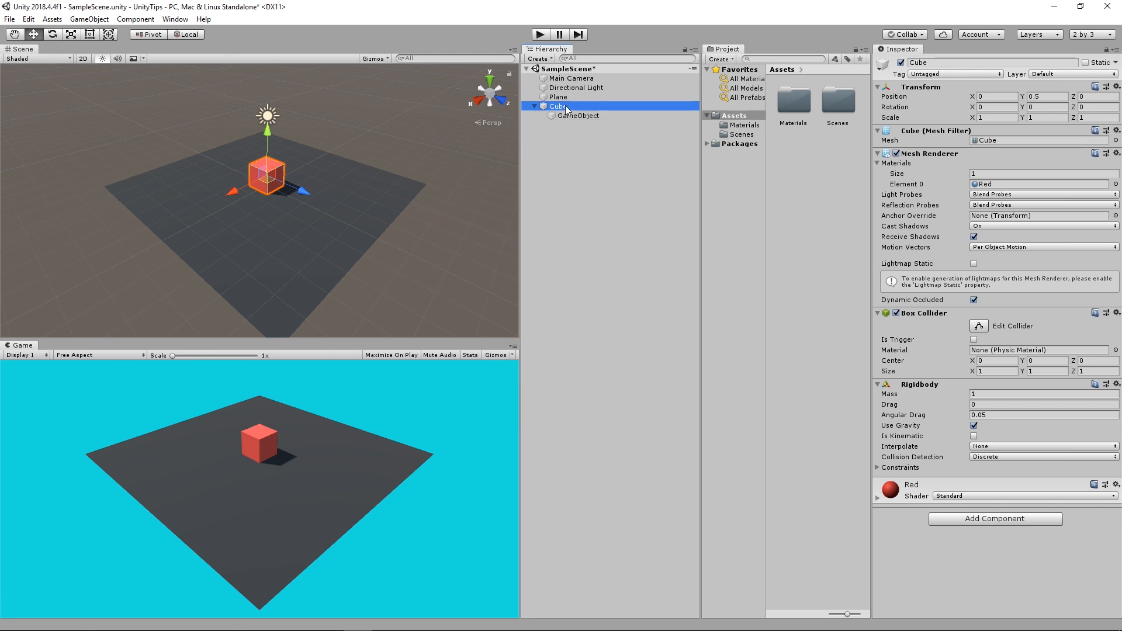
Duplicate the red Cube with Ctrl+D, creating Cube (1) at the same position
key("ctrl+d")
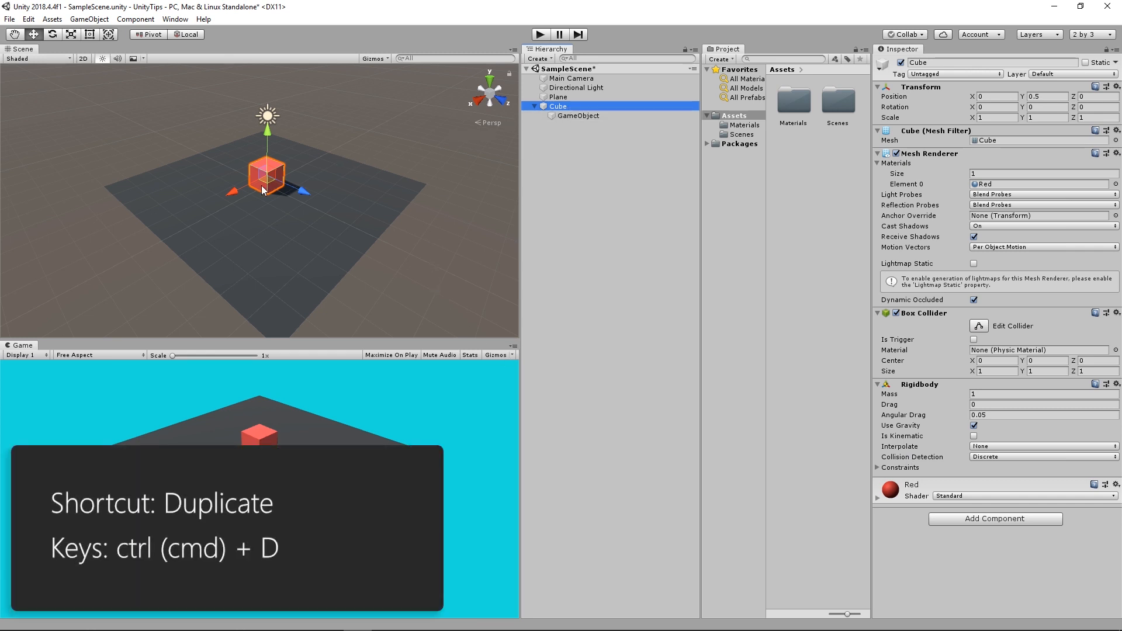
key("ctrl+d")
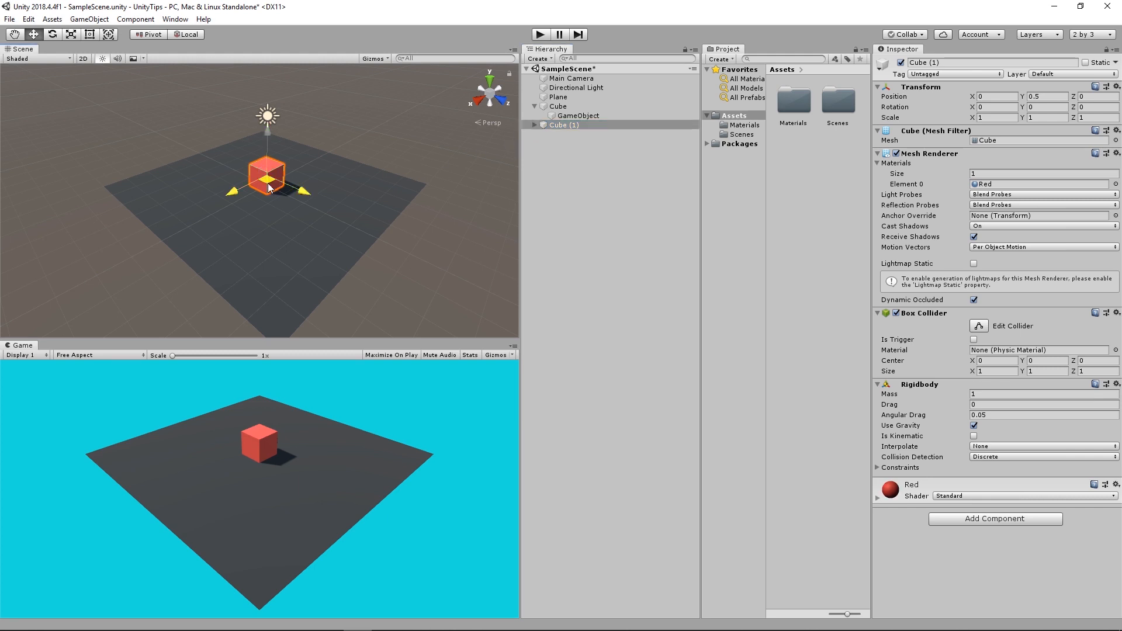
Grid-snap Cube (1) to a whole-unit position flush beside the original cube
left_click_drag(269, 176, 318, 175)
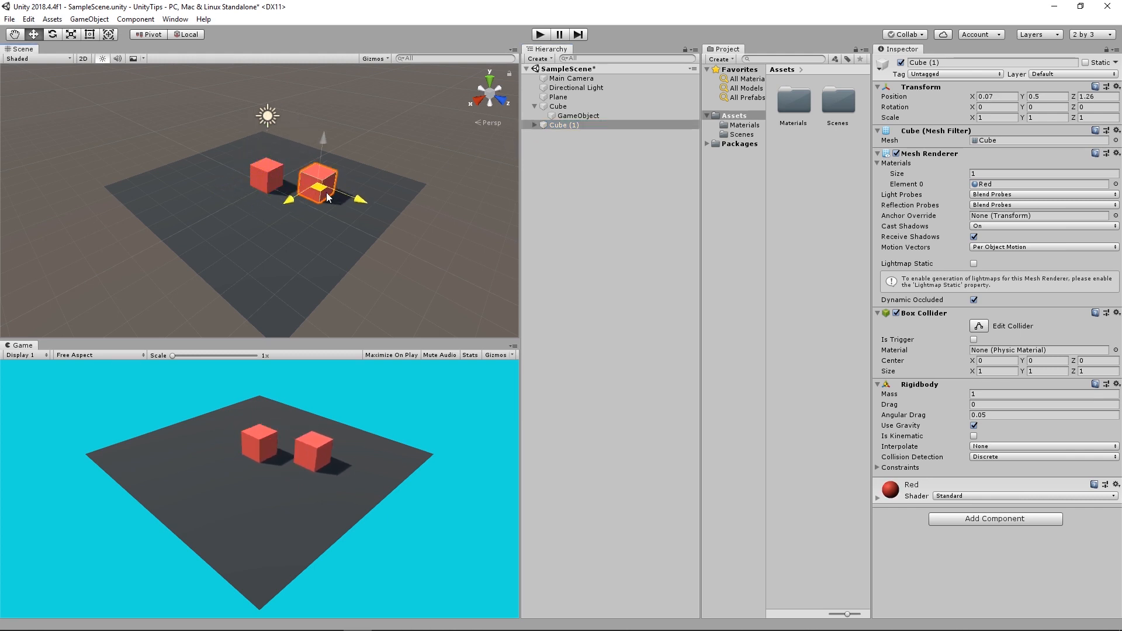
left_click_drag(351, 178, 325, 170)
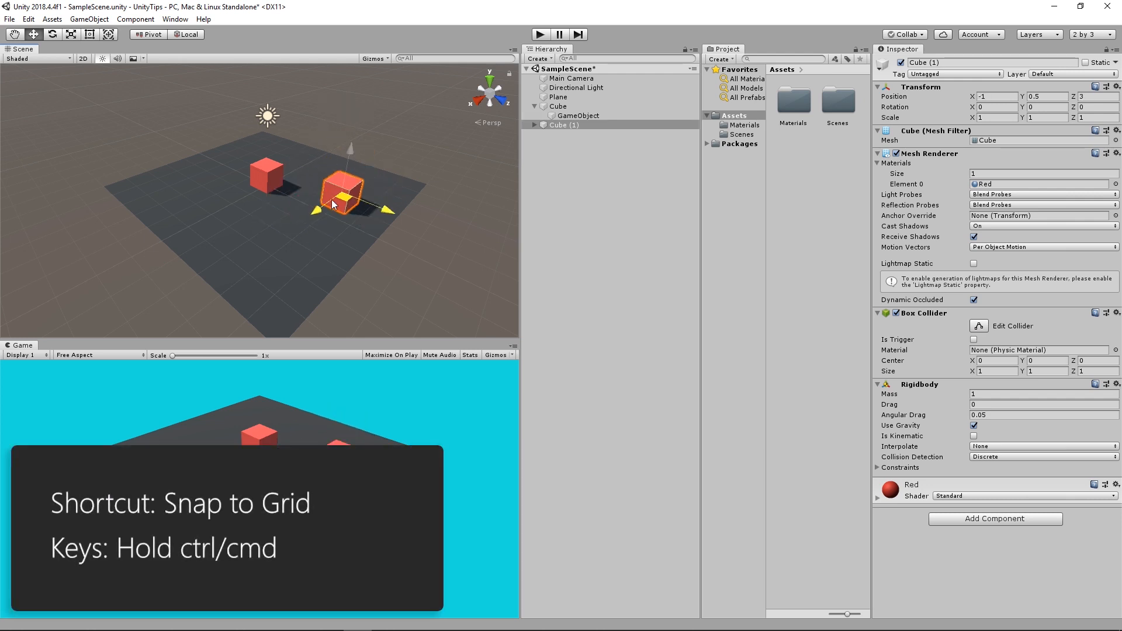
left_click_drag(343, 189, 292, 172)
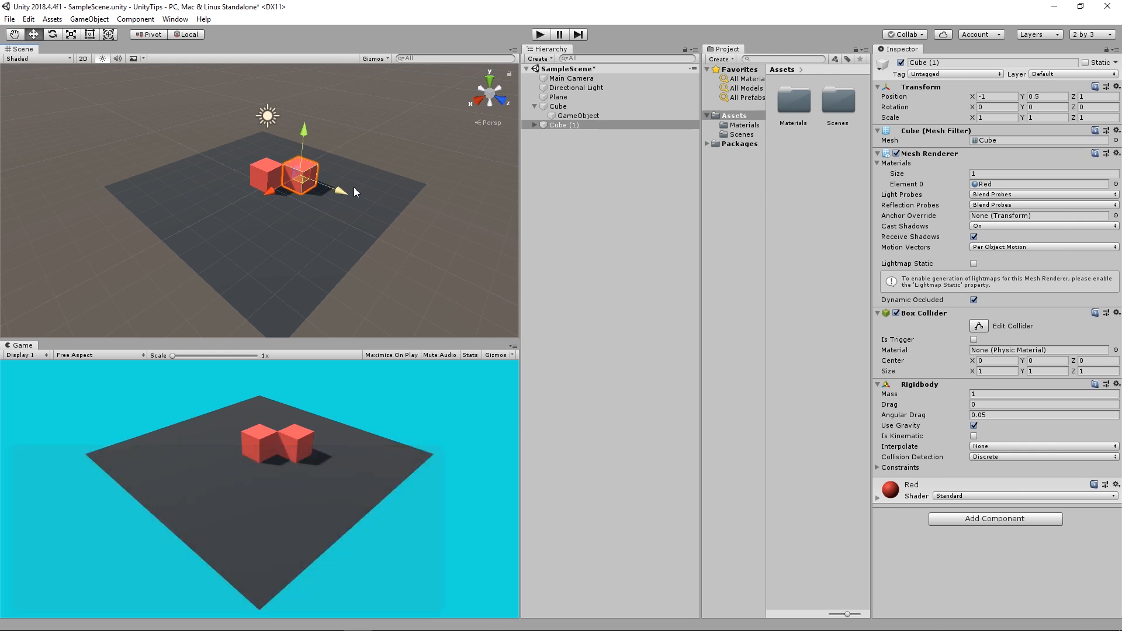